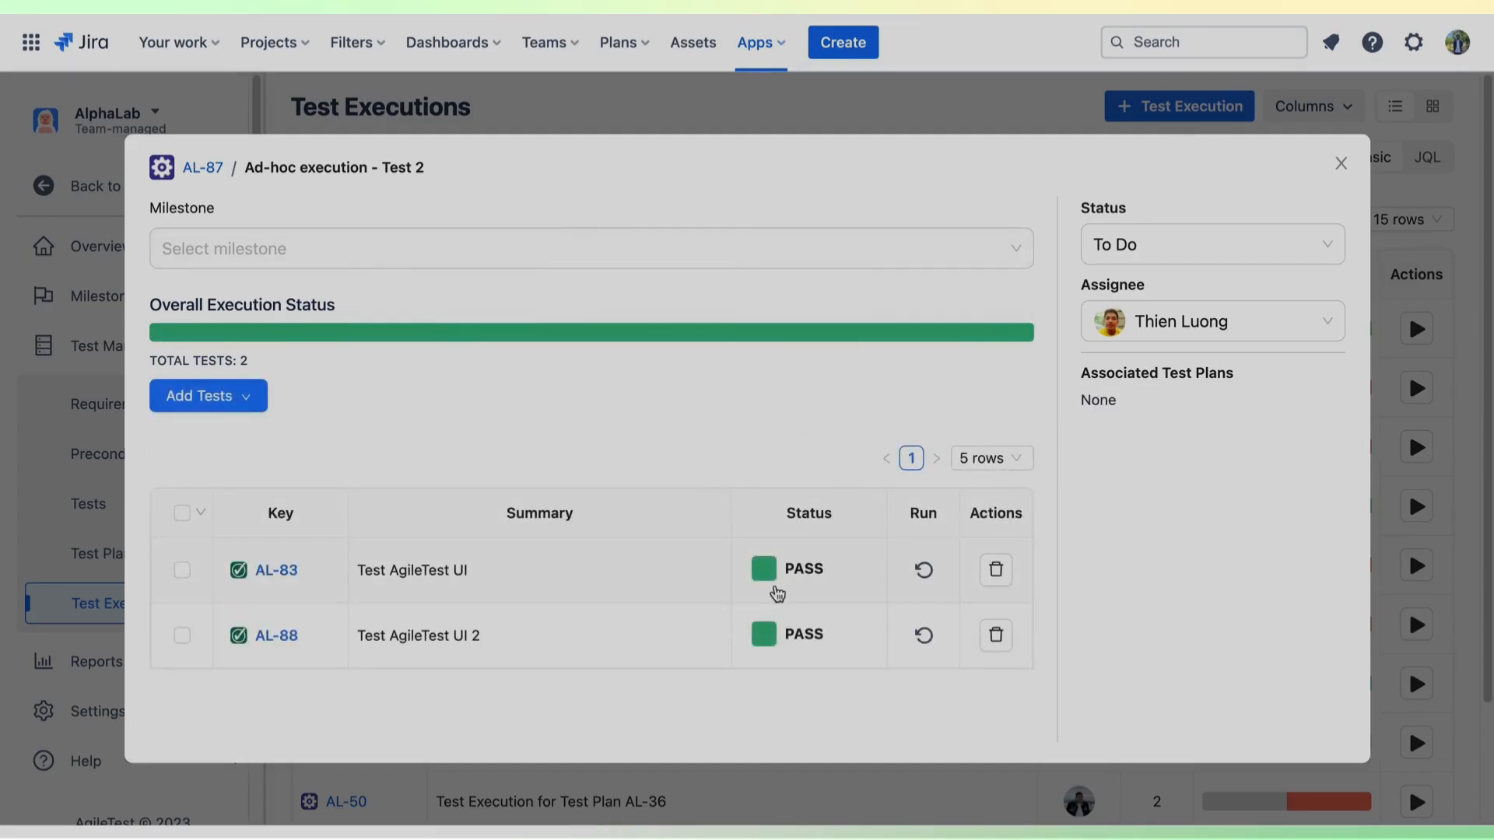
# From Add Tests, select the Initial design milestone and open its full results page
pyautogui.click(208, 396)
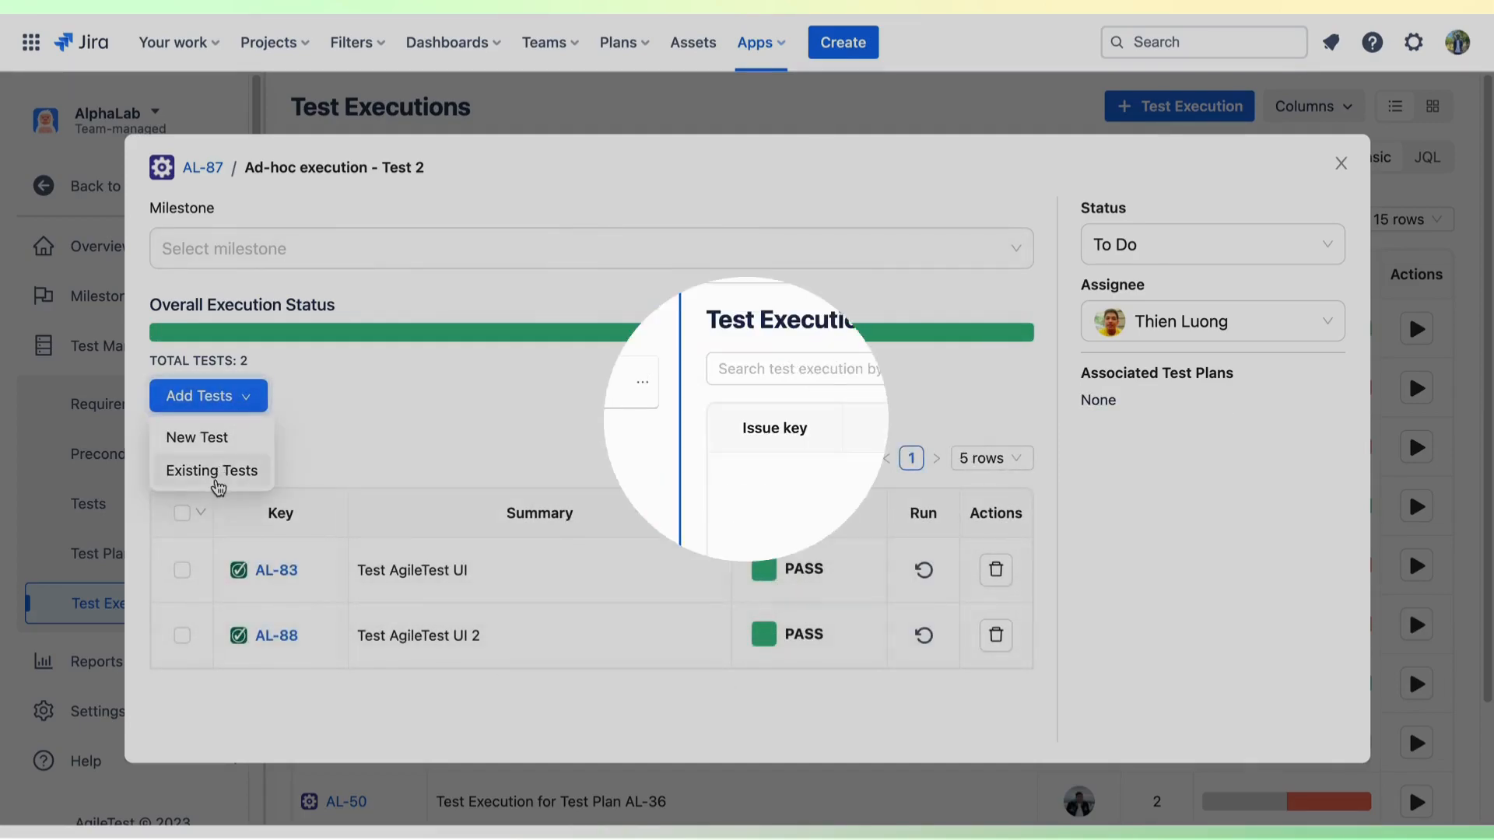
pyautogui.click(1341, 163)
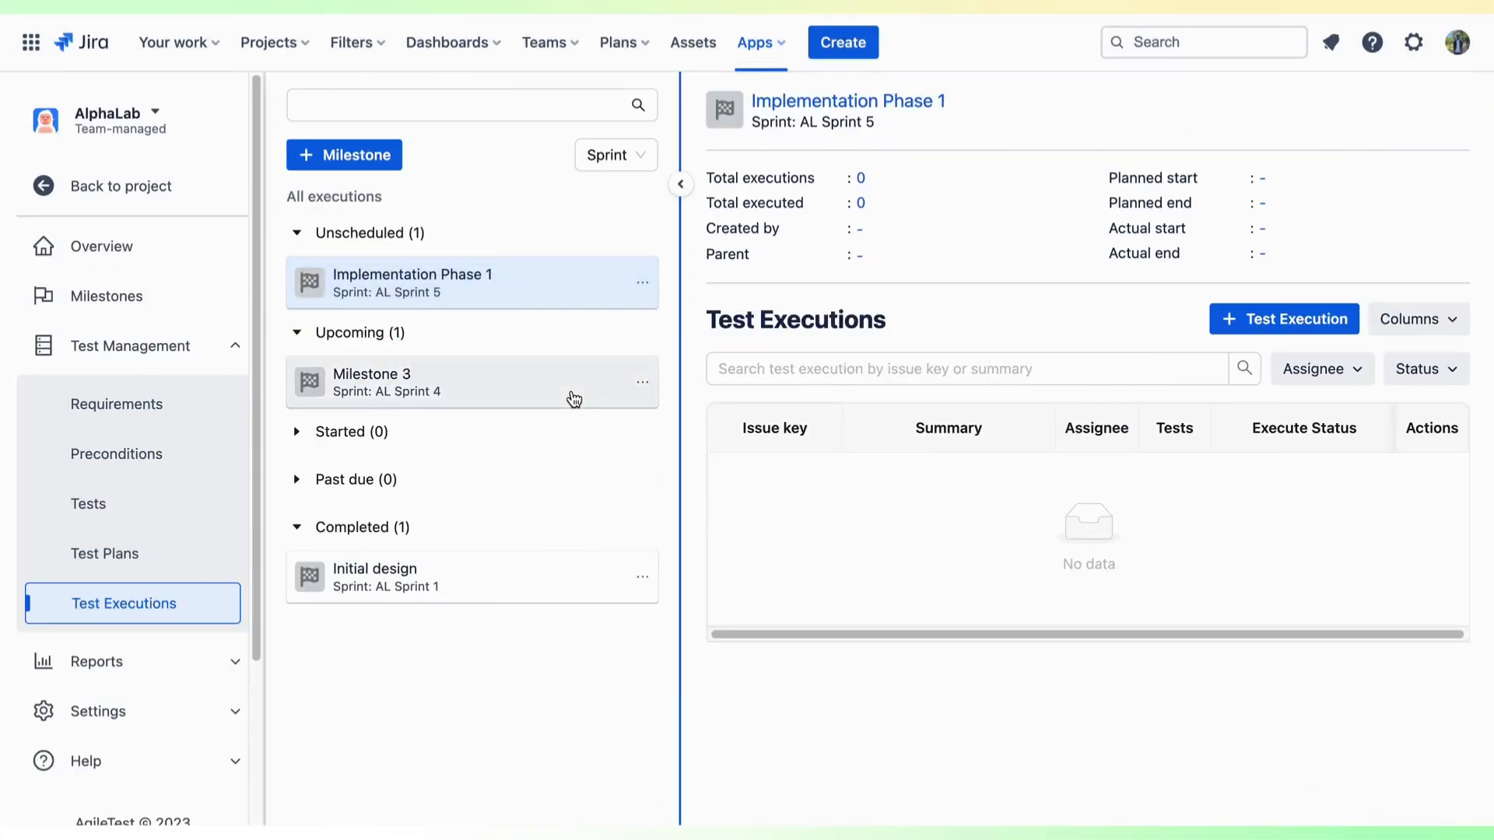
pyautogui.click(374, 568)
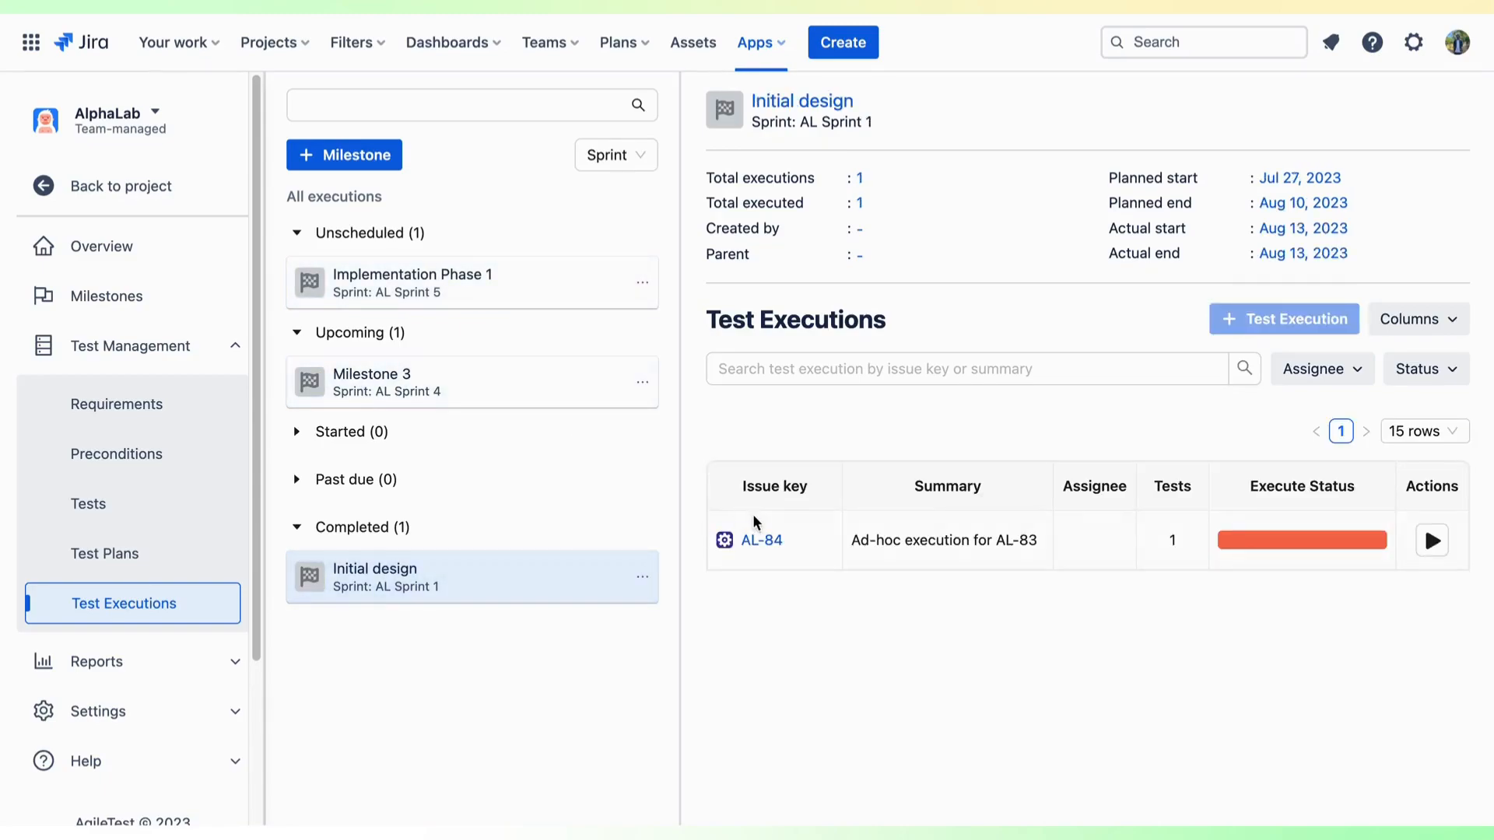
pyautogui.moveTo(846, 106)
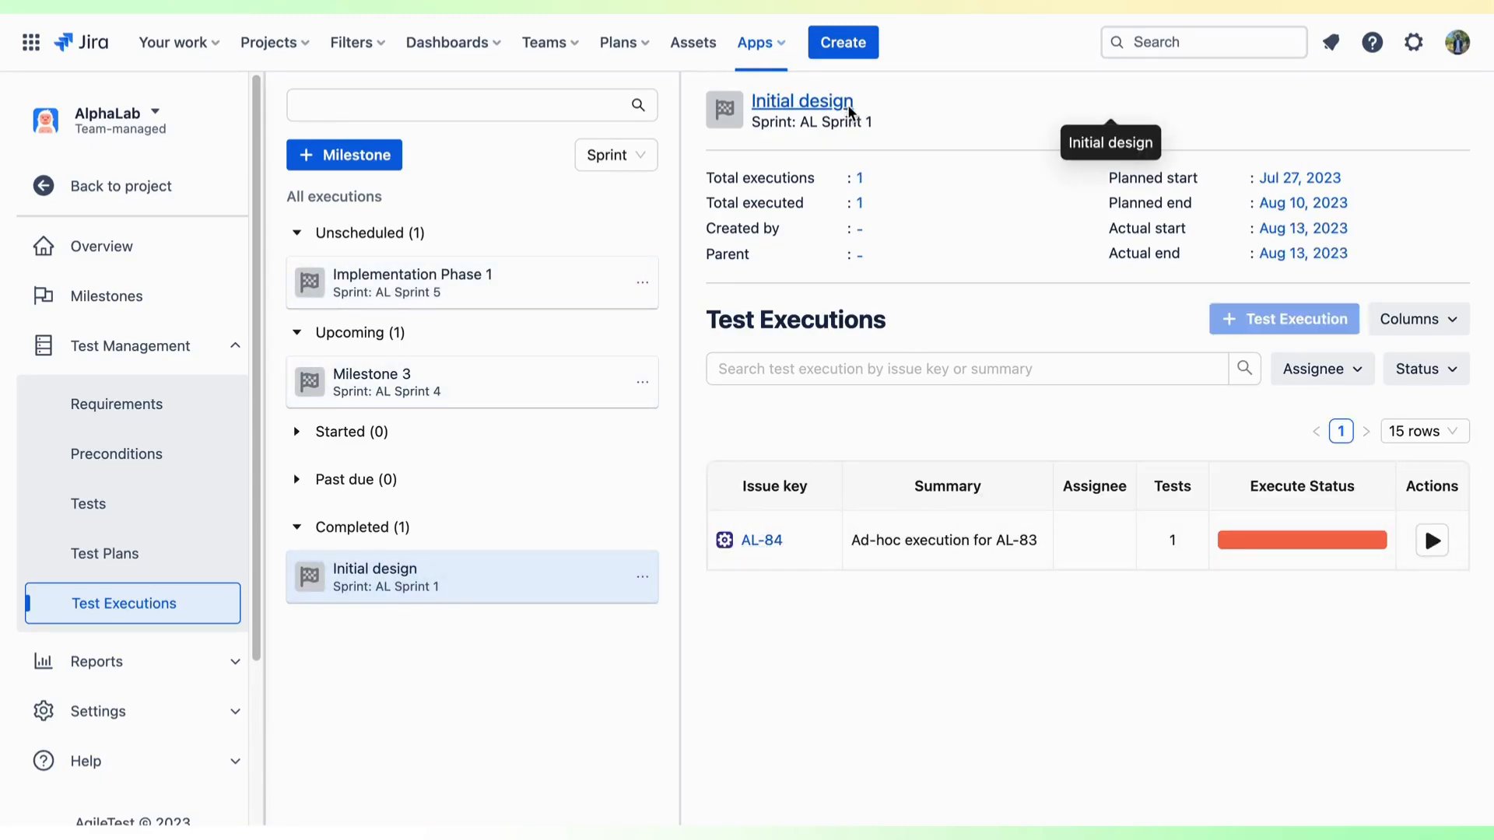
pyautogui.click(801, 101)
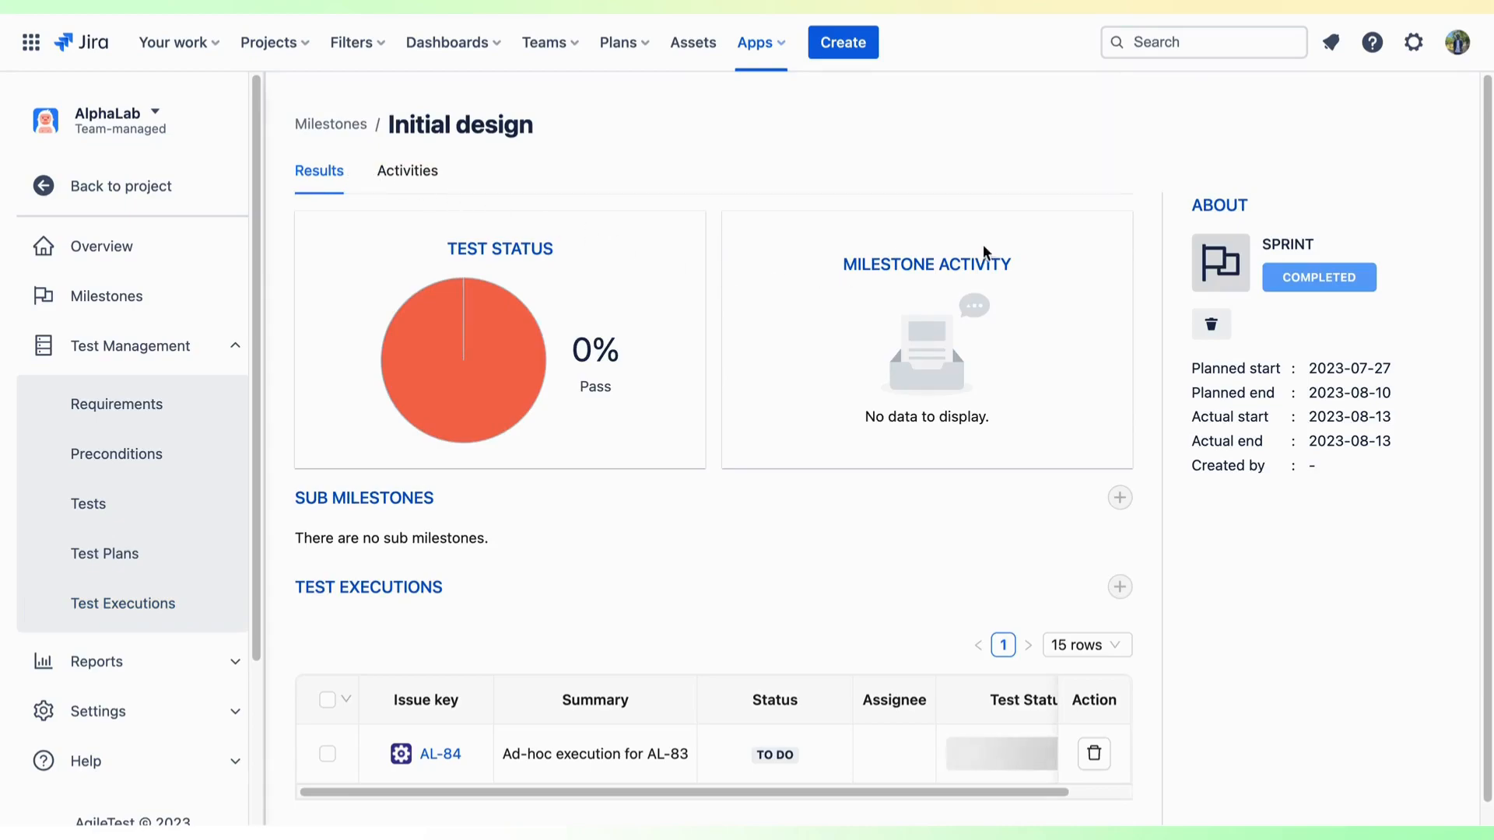
pyautogui.click(101, 246)
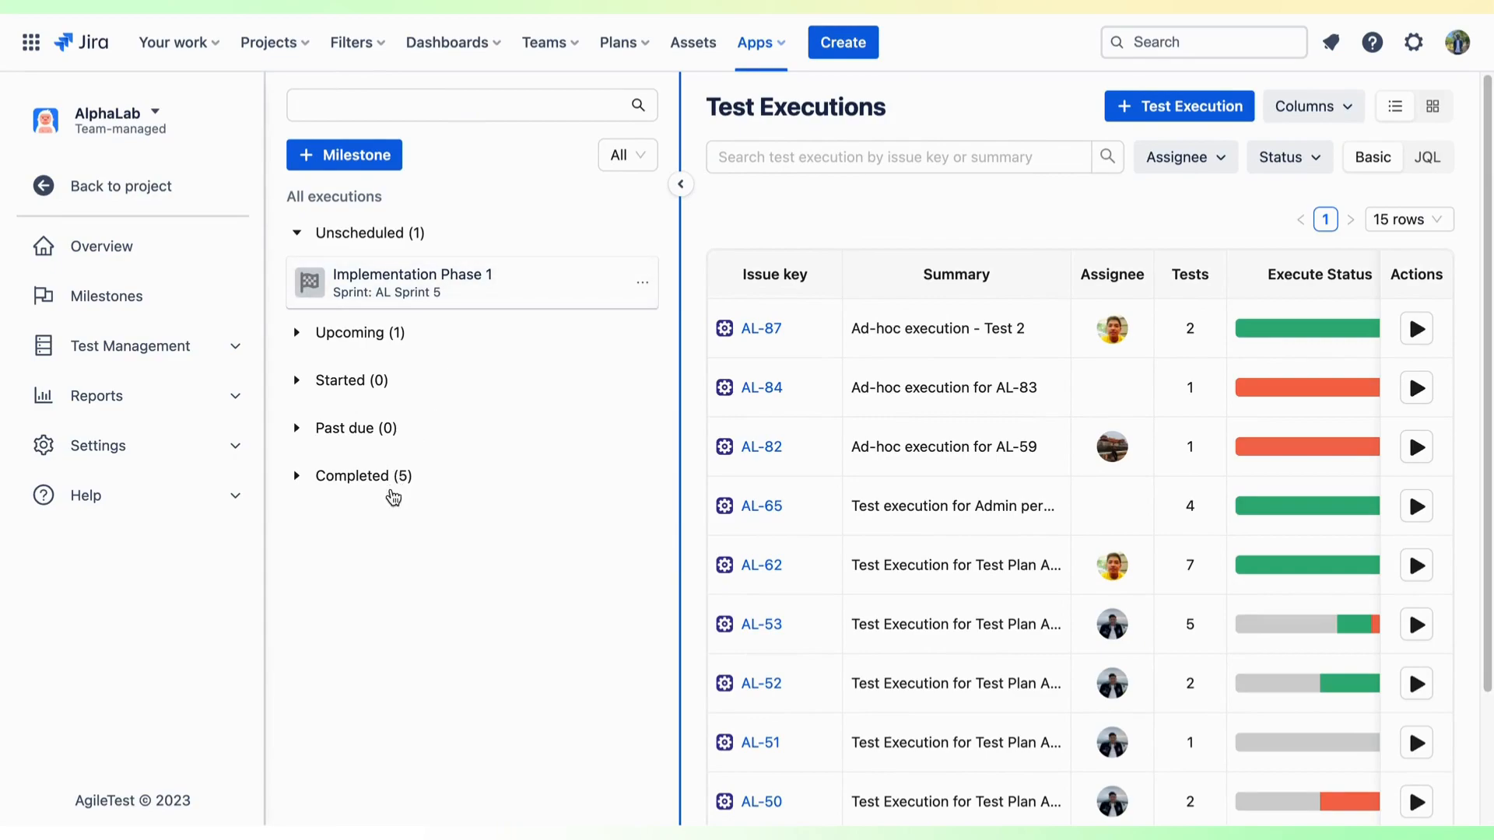
# Filter milestones by type Sprint and select the Initial design milestone
pyautogui.click(627, 154)
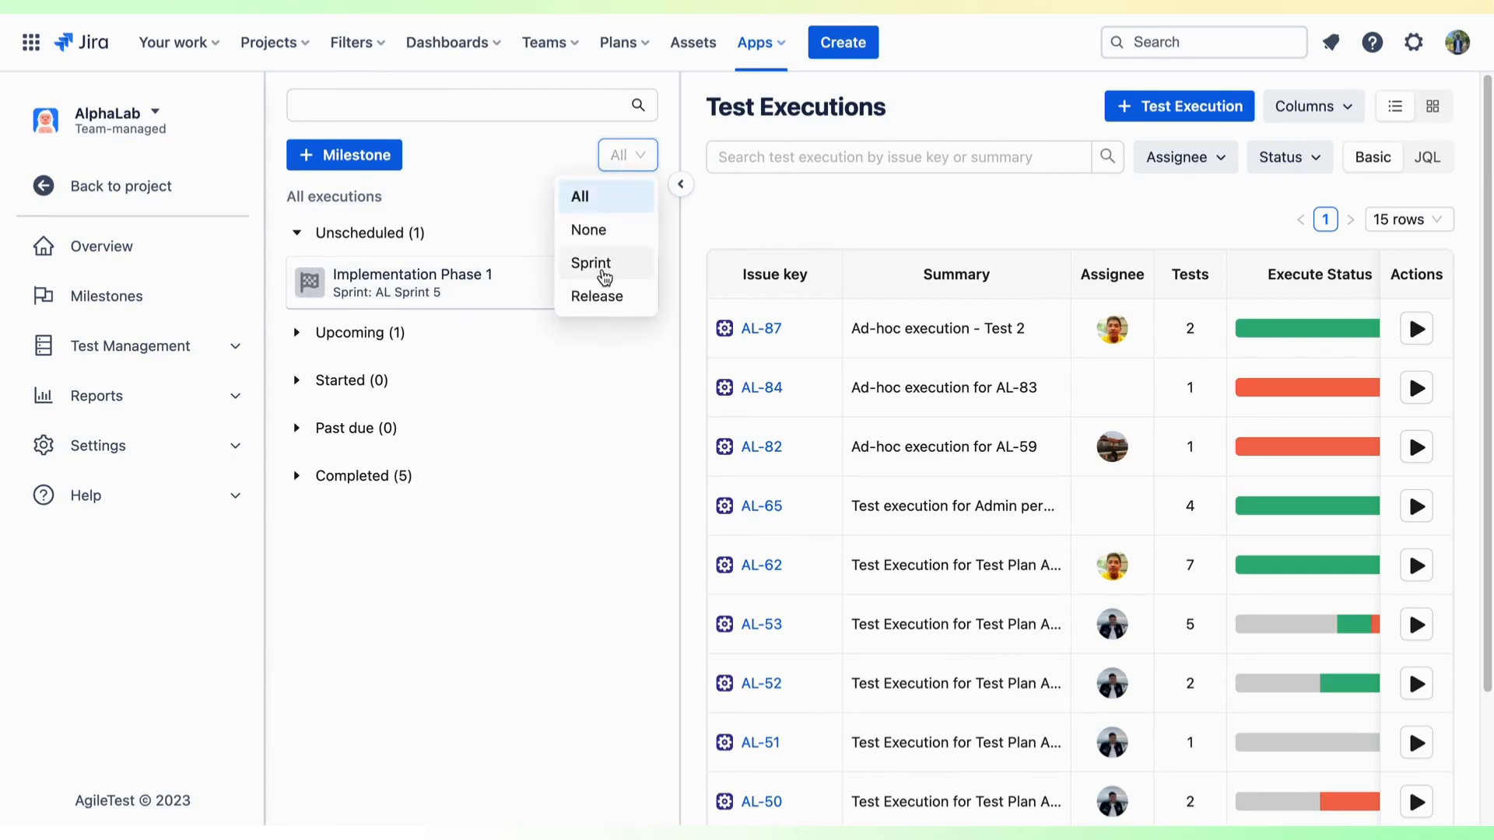
pyautogui.click(591, 263)
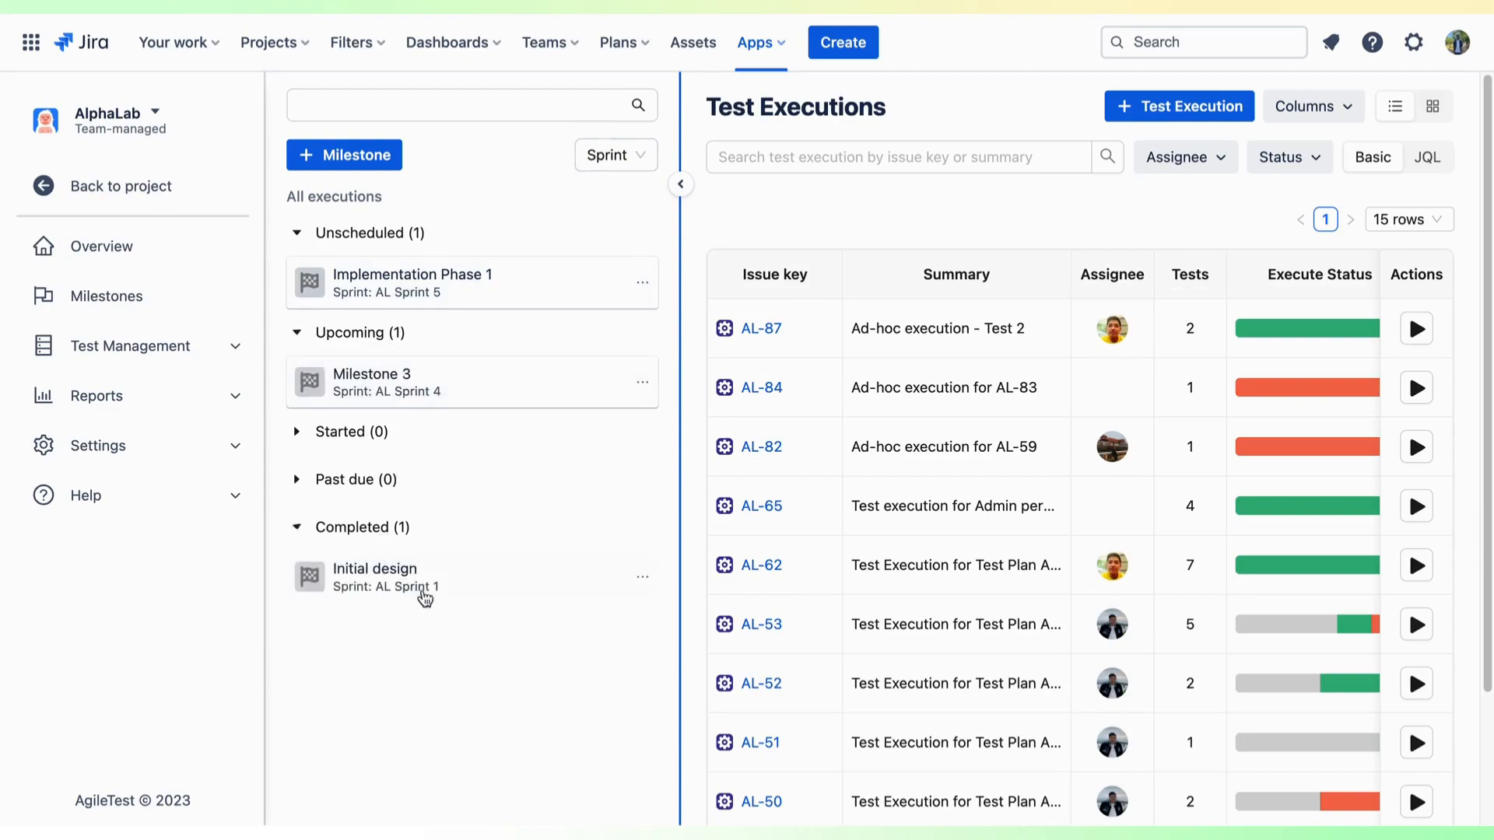
pyautogui.click(374, 576)
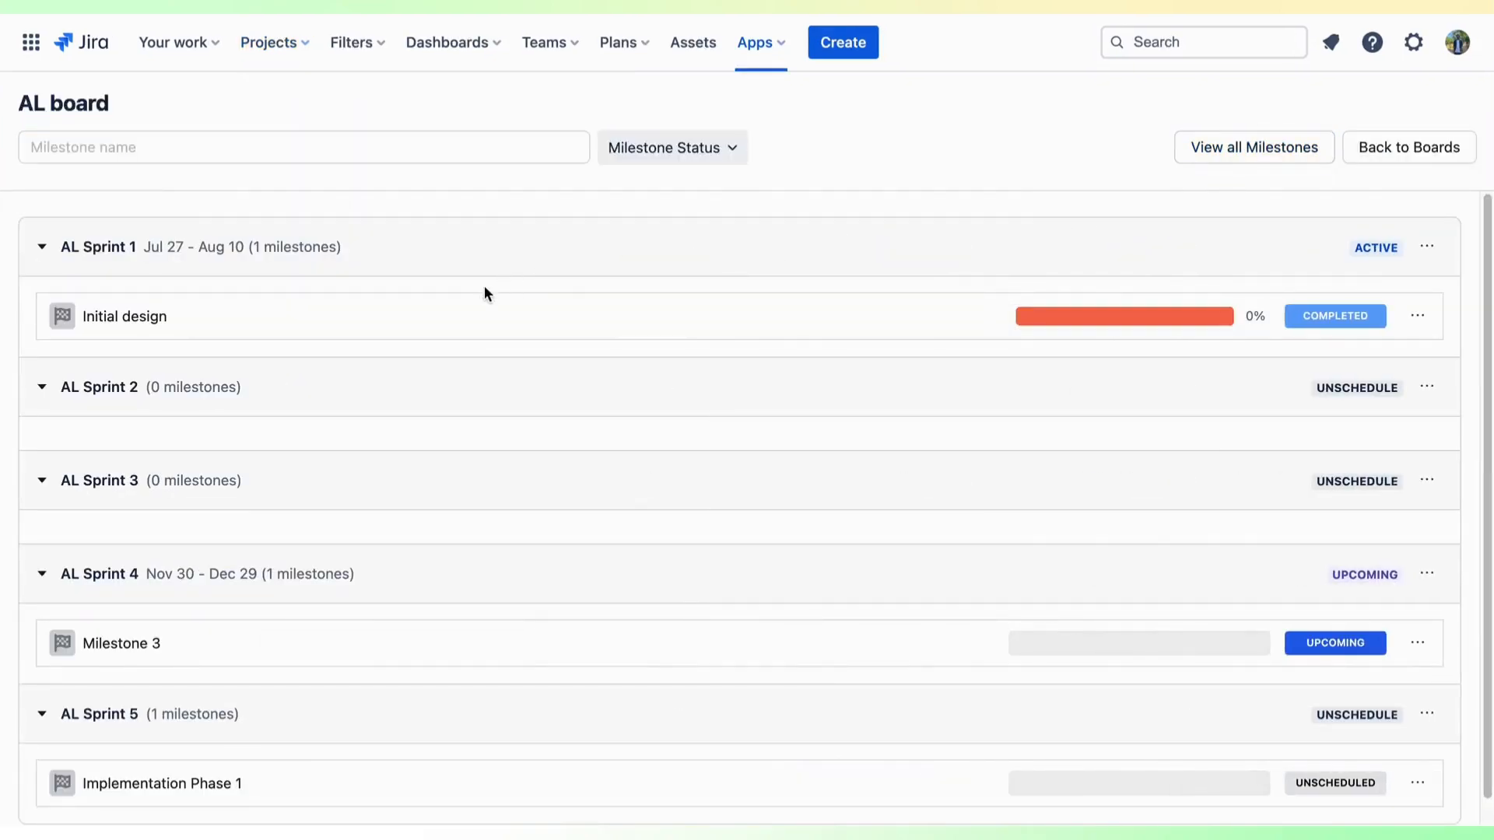
# Open Implementation Phase 1 and choose New Test Execution from its Test Execution panel
pyautogui.click(123, 315)
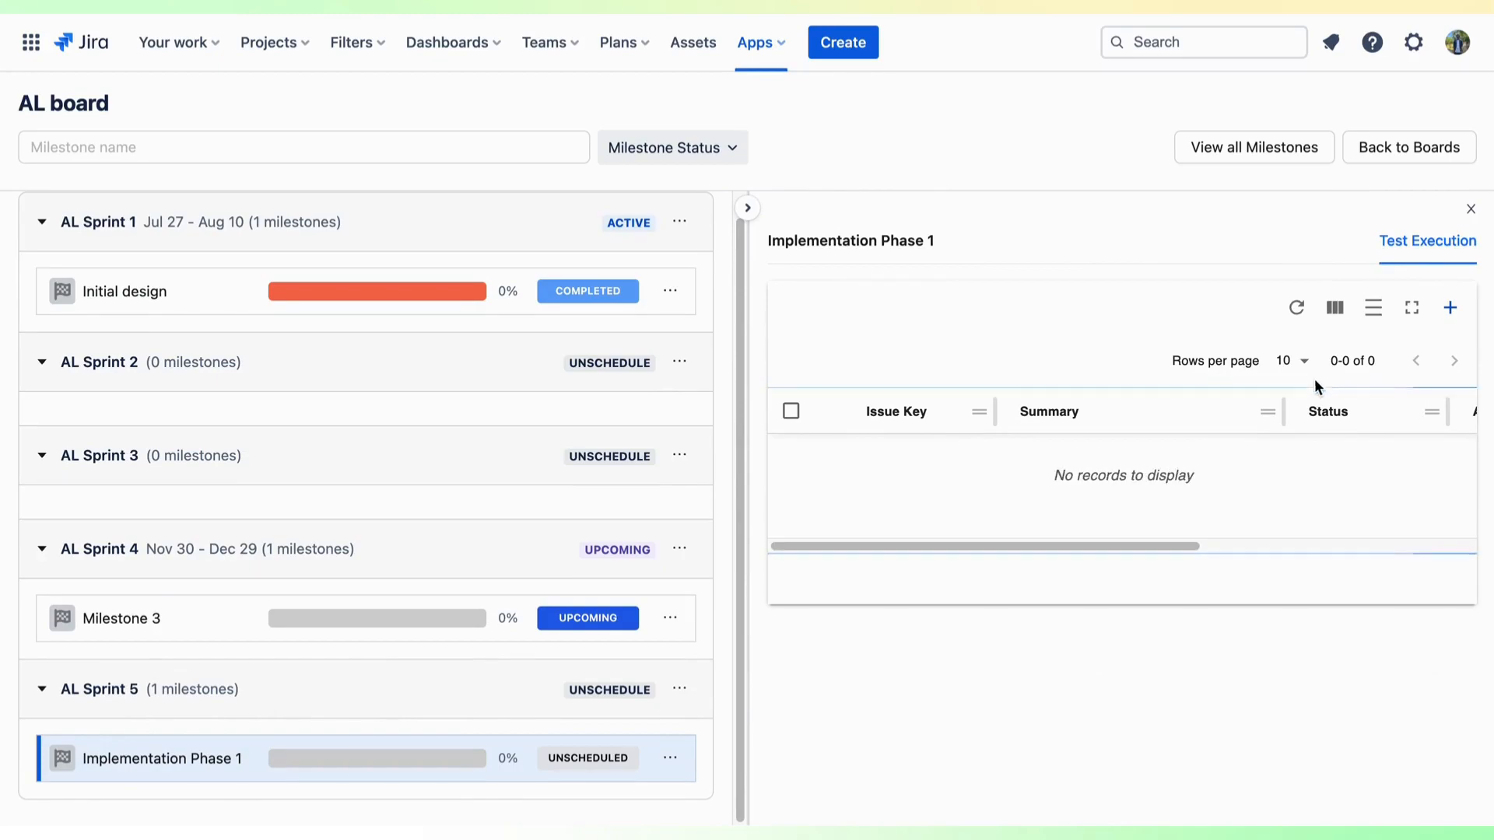
pyautogui.click(1451, 307)
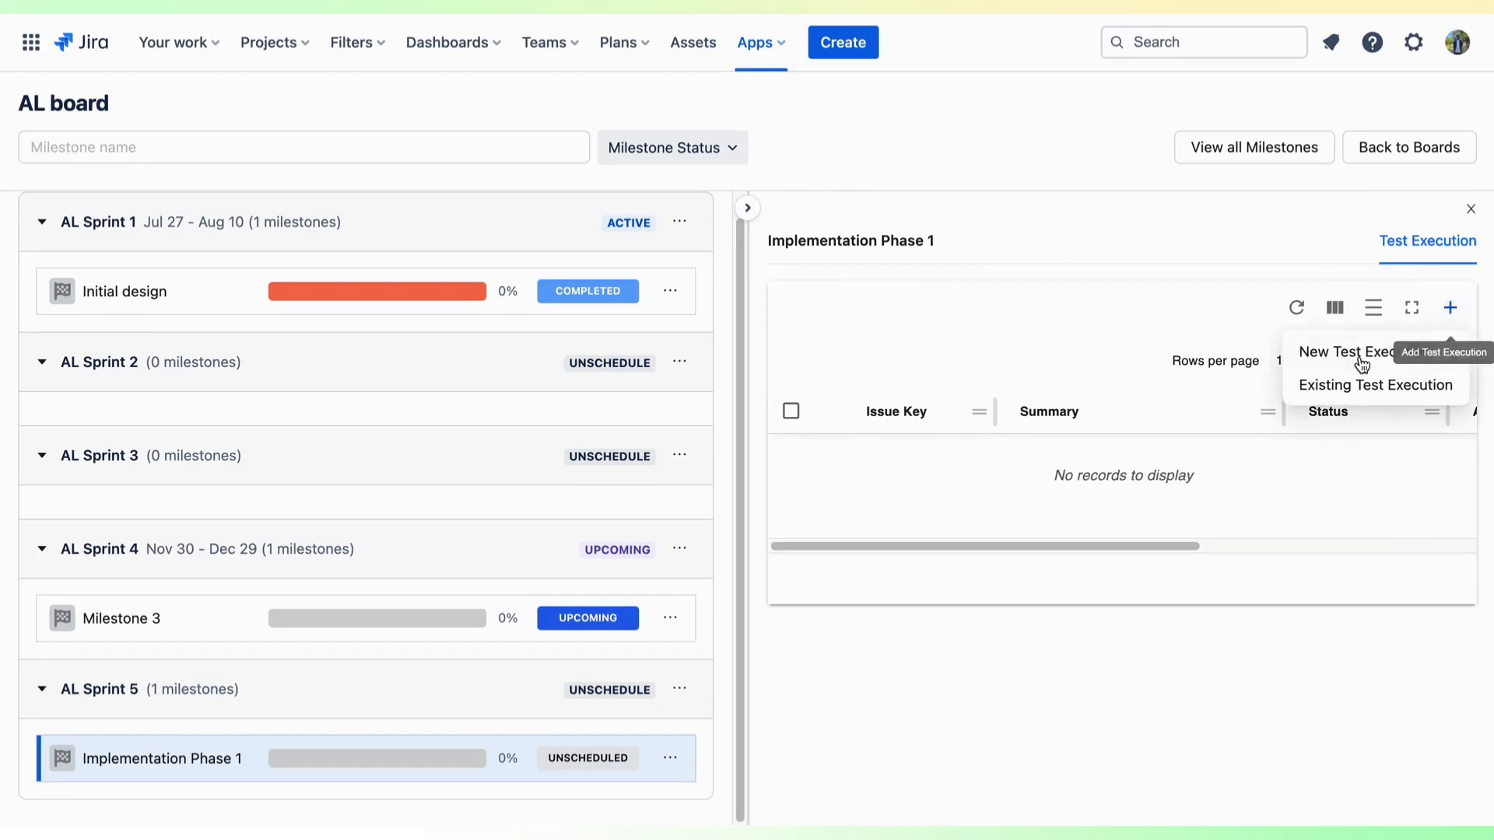
pyautogui.click(1334, 351)
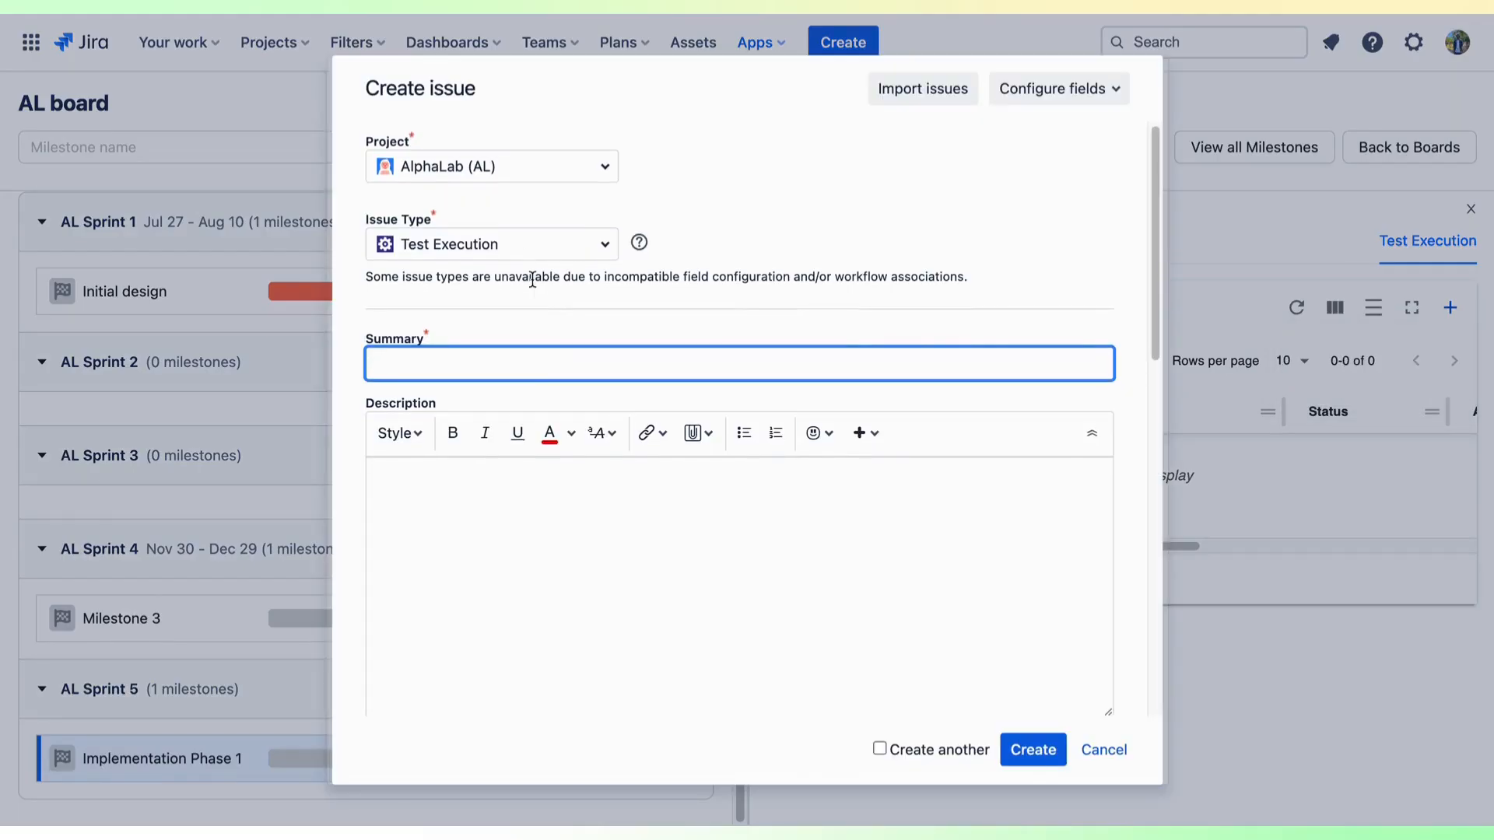
pyautogui.click(492, 244)
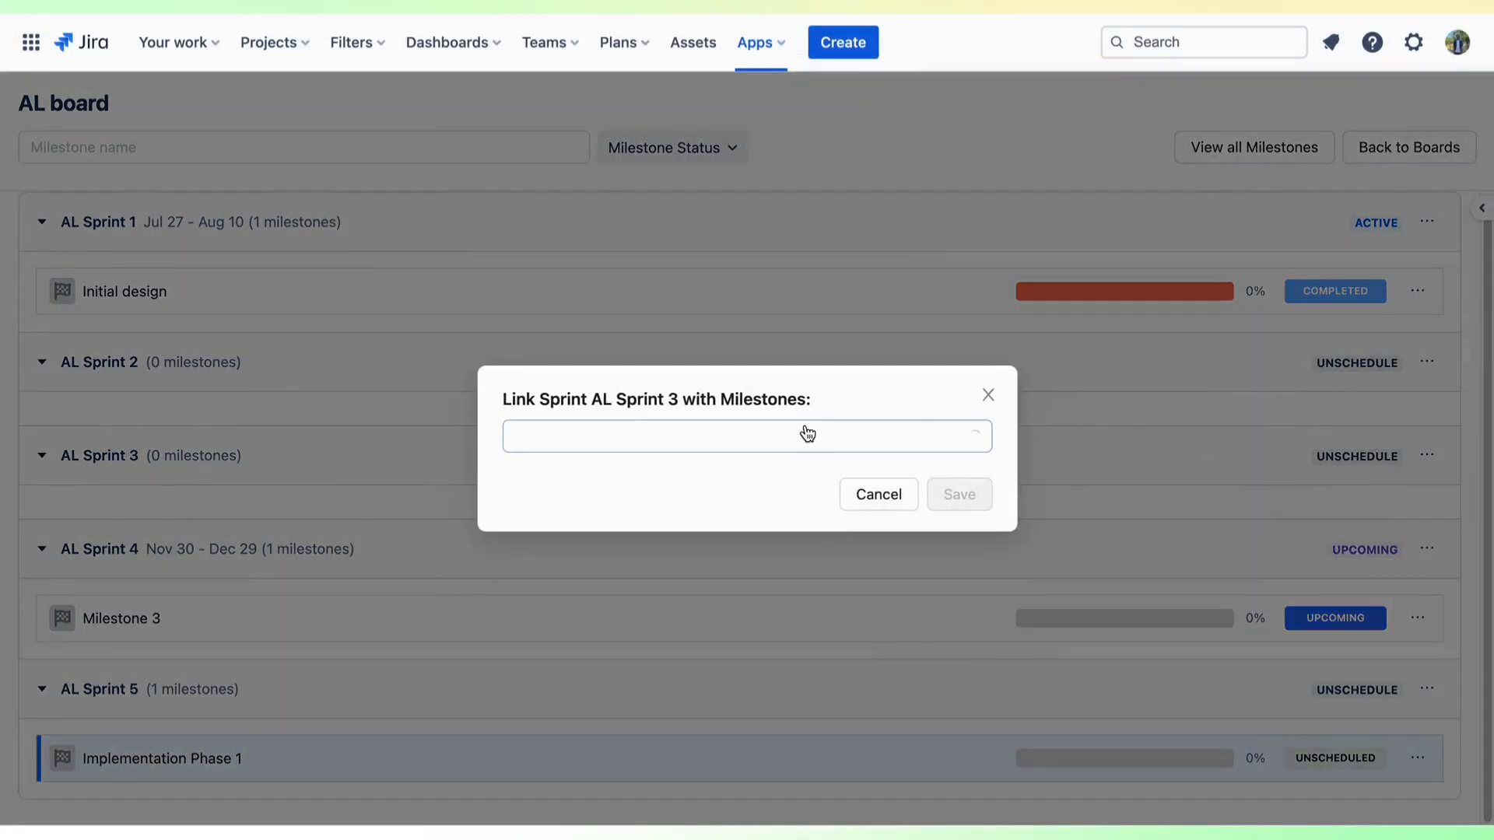
# Select Implementation Phase 1 in the AL Sprint 3 link dialog and save
pyautogui.click(602, 509)
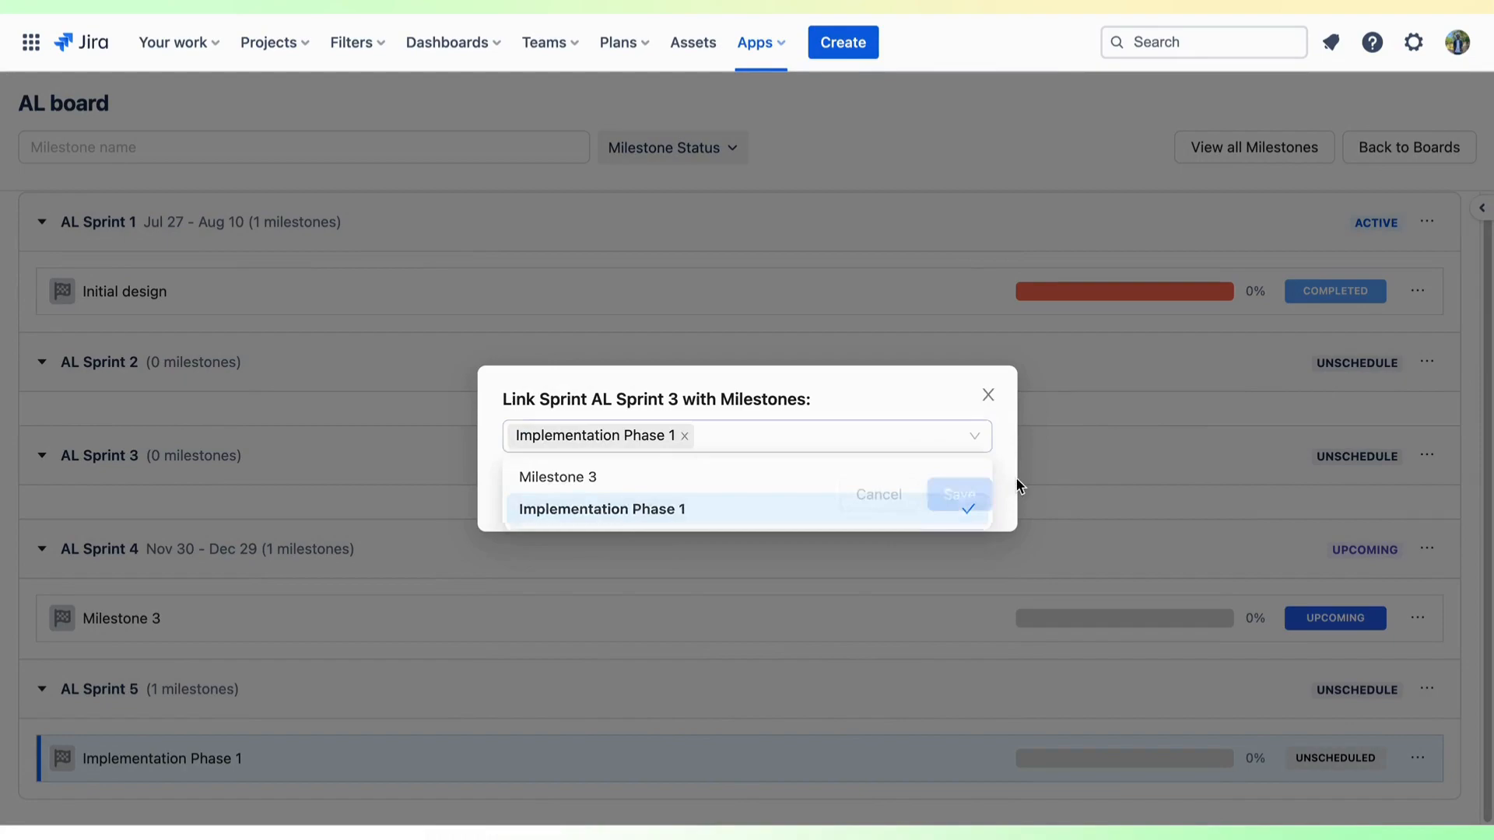
pyautogui.click(958, 493)
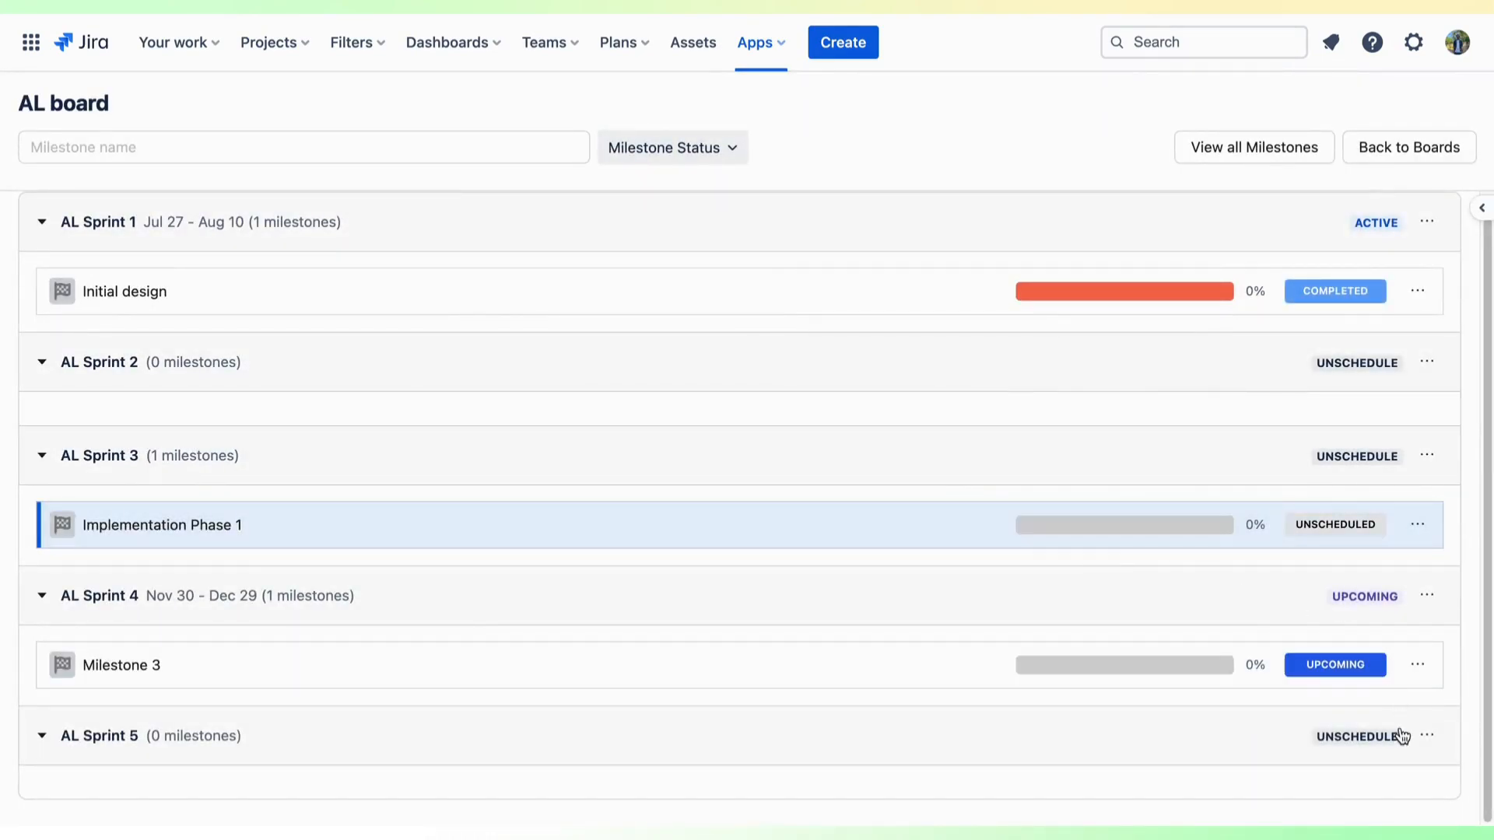
pyautogui.moveTo(1426, 596)
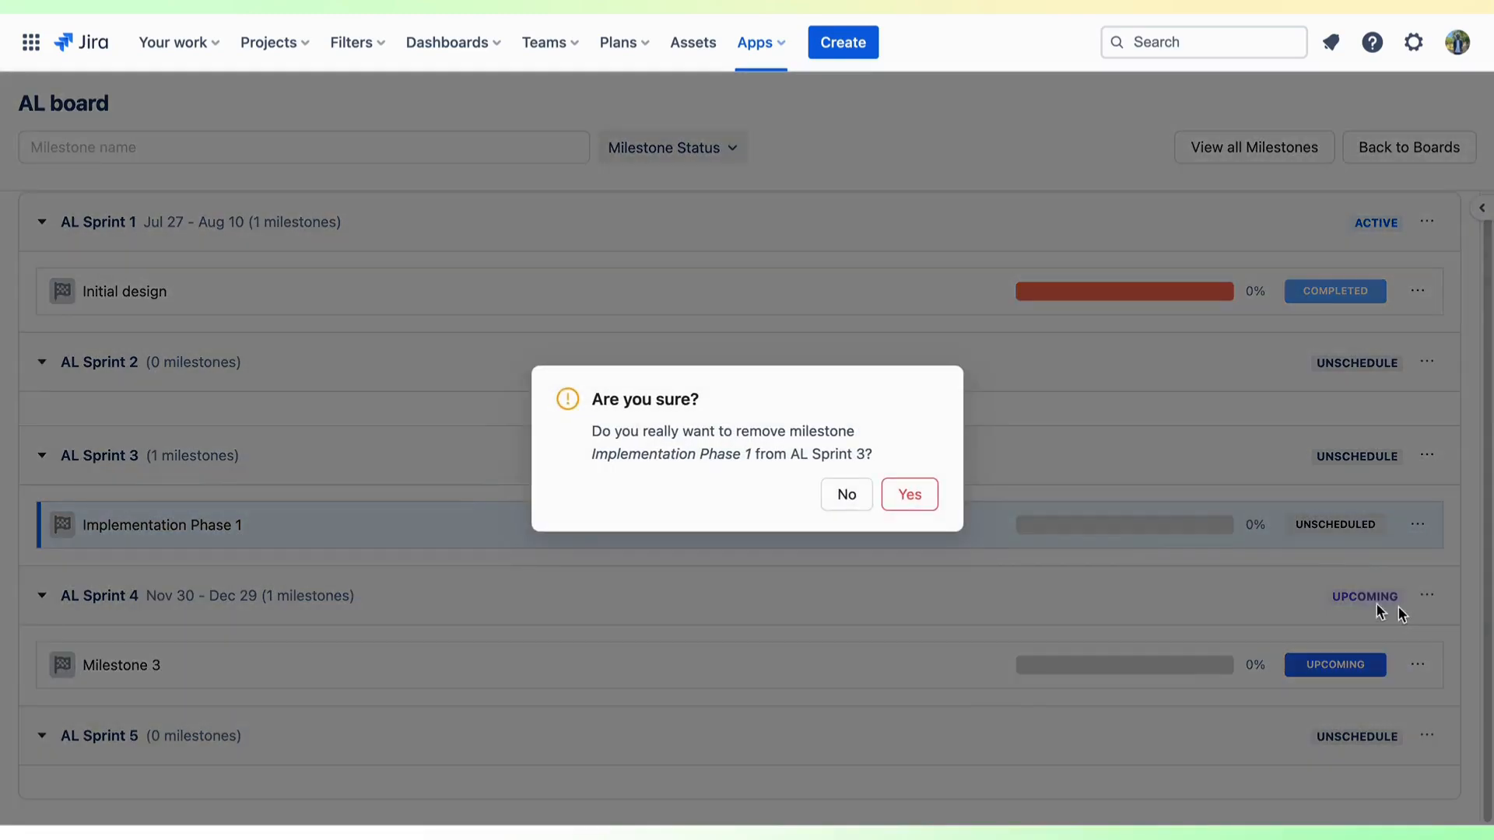
# Confirm Yes to remove Implementation Phase 1 from AL Sprint 3
pyautogui.click(908, 495)
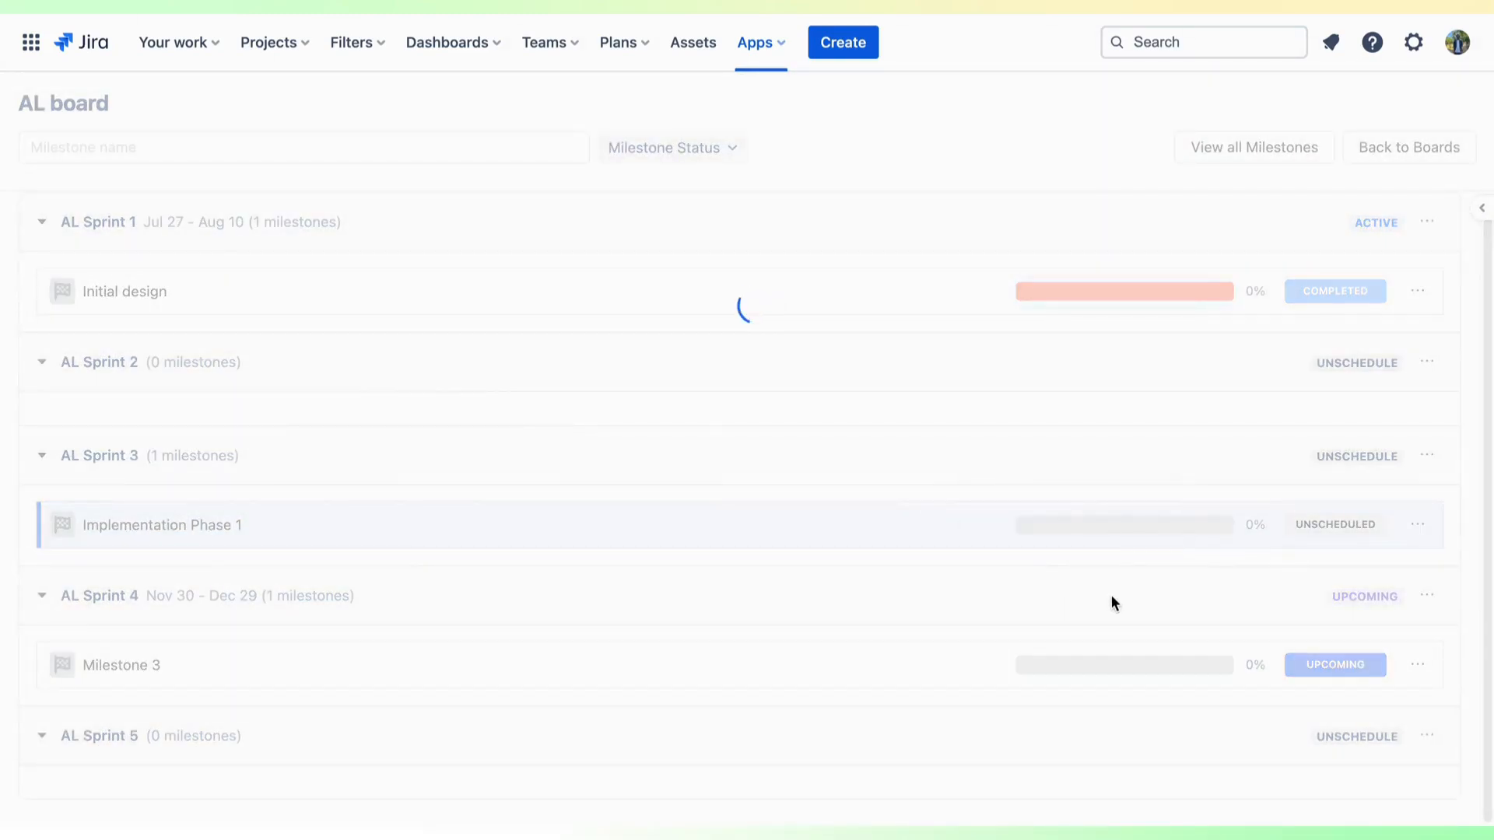